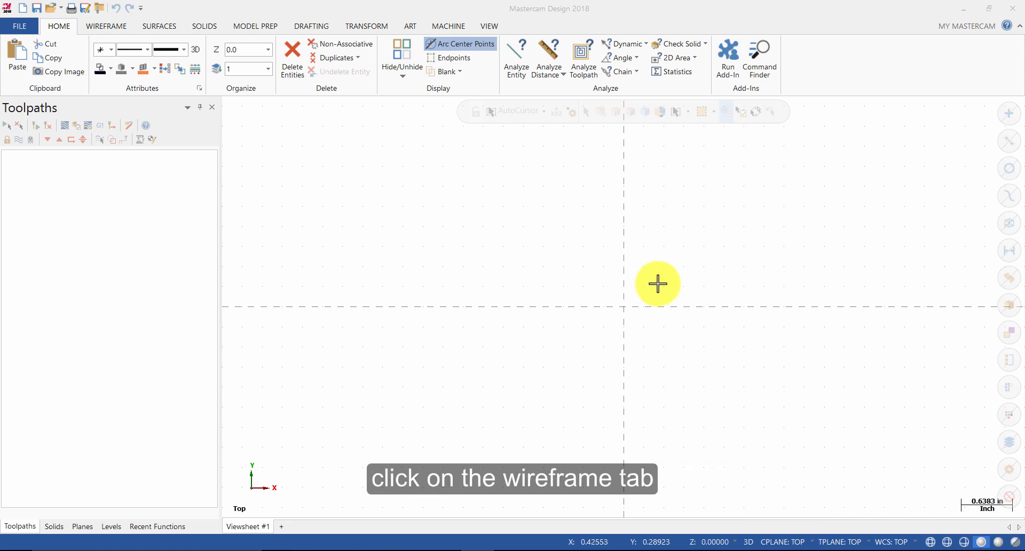
Step: Create a 2.5 × 2.5 inch rectangle from the Wireframe tools, anchored at its centre on the origin
left_click(105, 26)
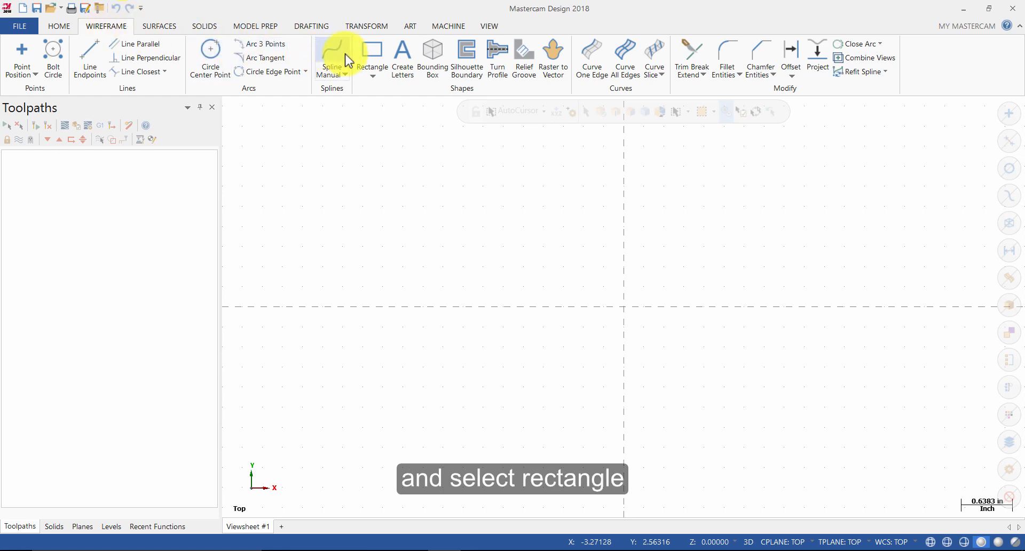
left_click(372, 57)
type("2.5")
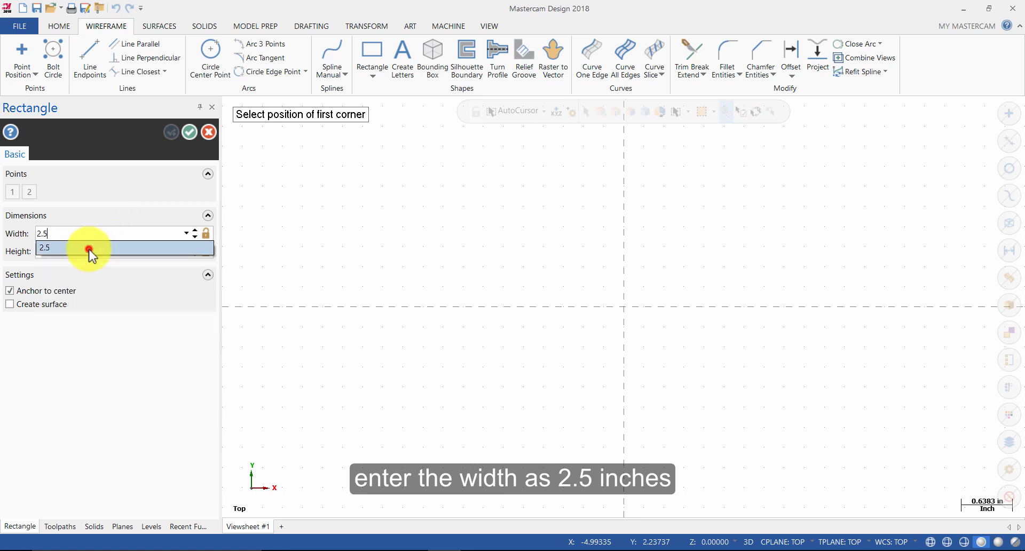
left_click(111, 250)
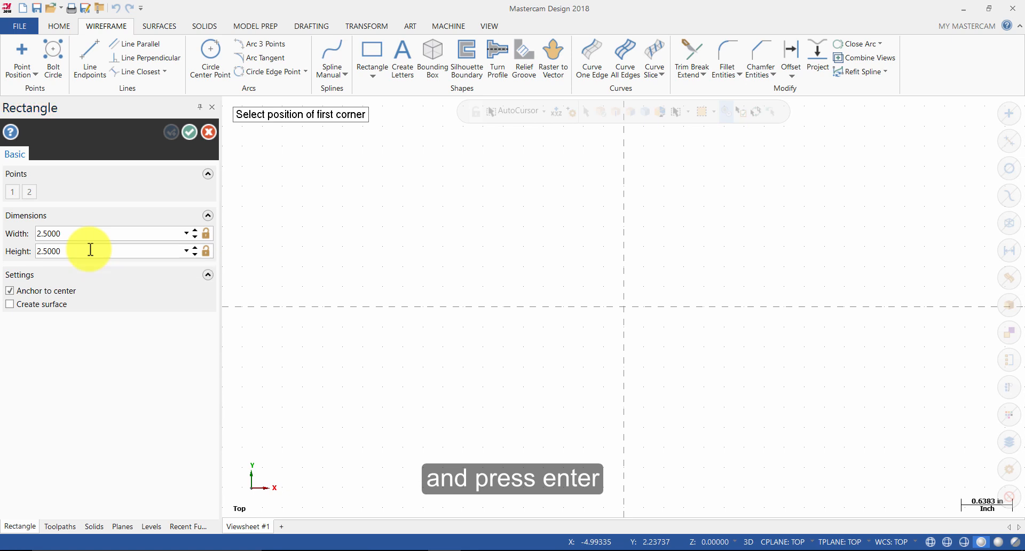
mouse_move(41, 290)
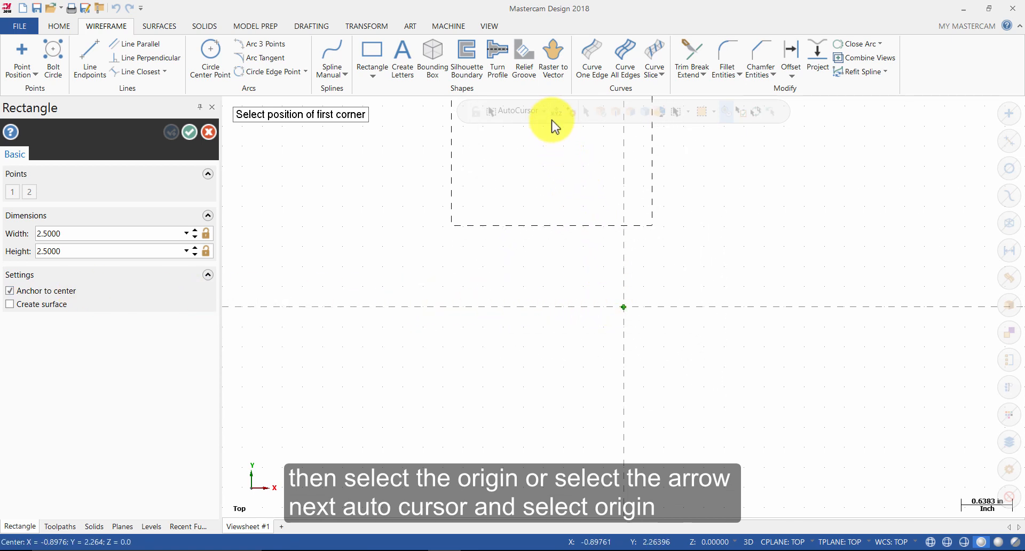
left_click(544, 111)
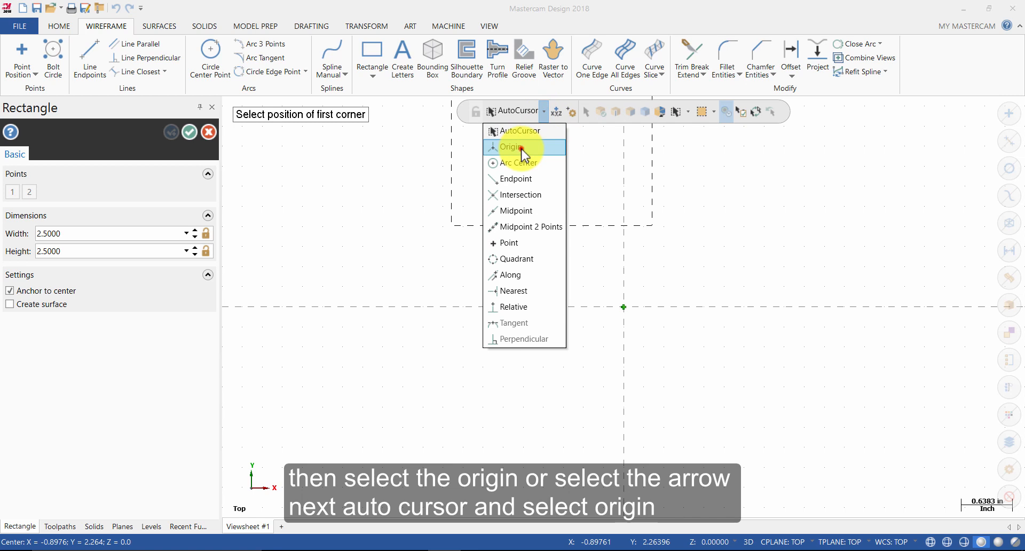
left_click(512, 146)
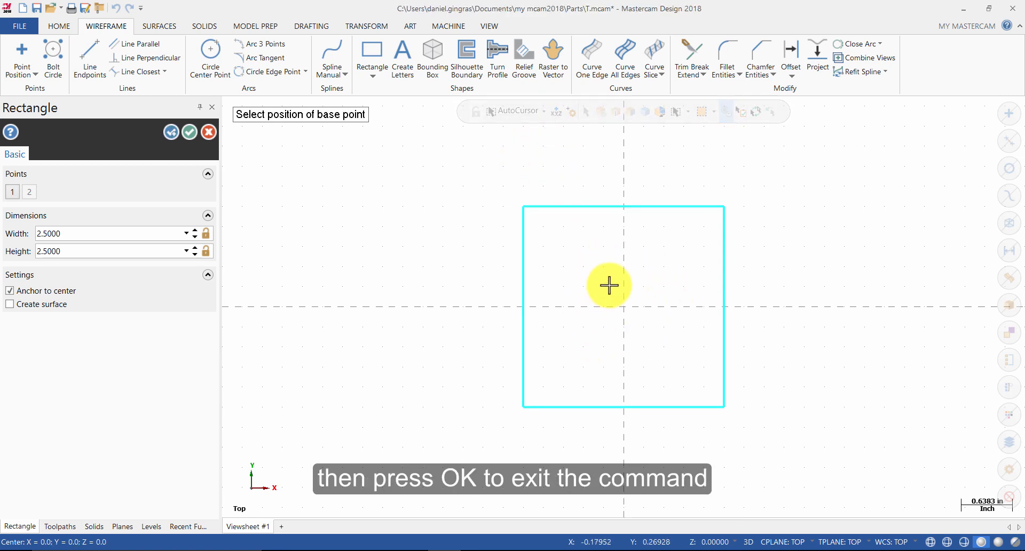
left_click(189, 133)
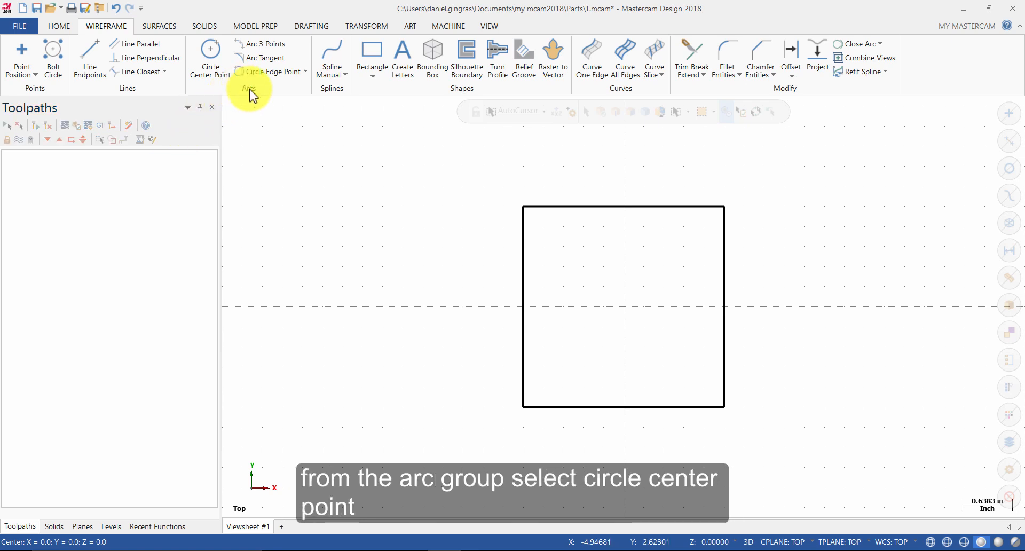
Step: Start a centre-point circle with diameter locked at 0.25 and begin entering the centre 1,1
left_click(211, 59)
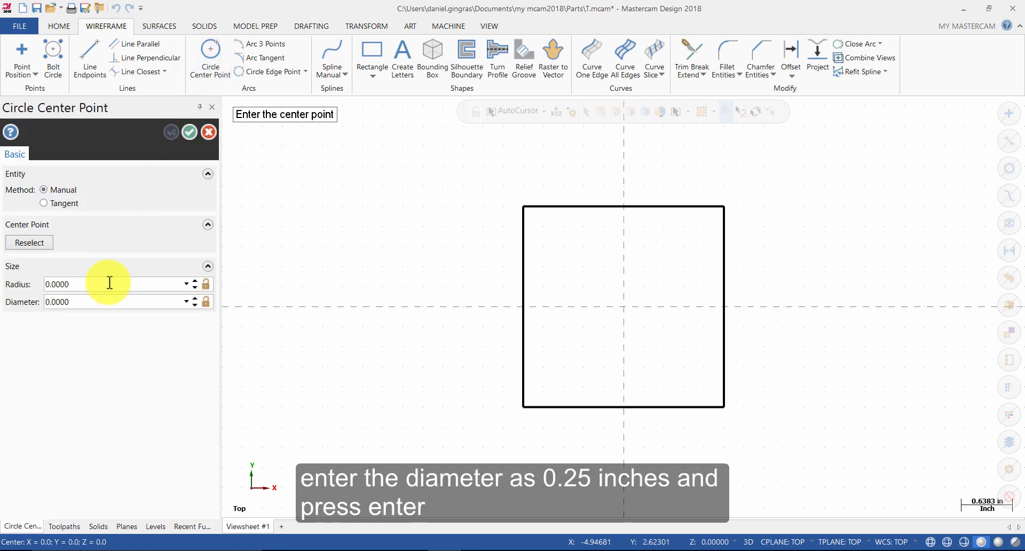
type(".2")
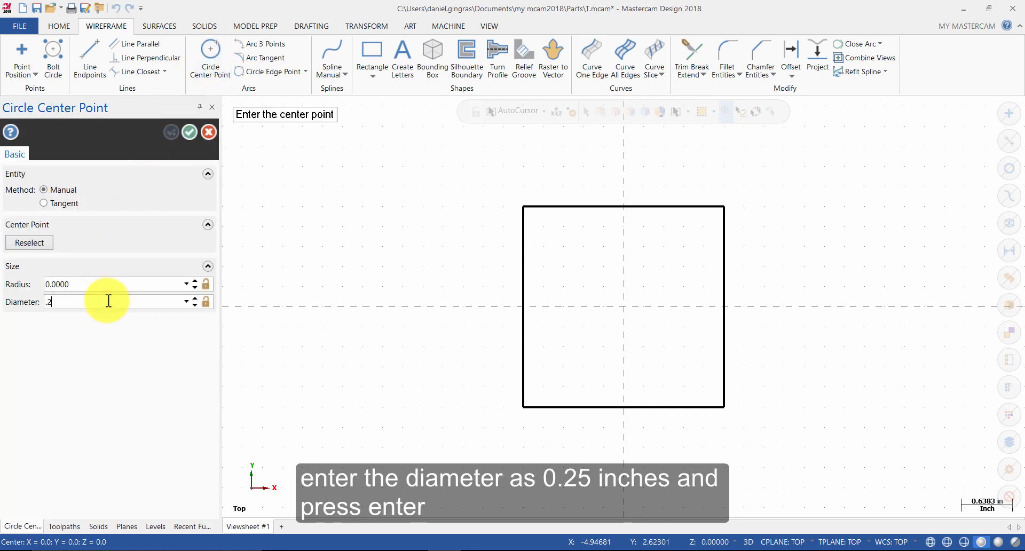
type("500")
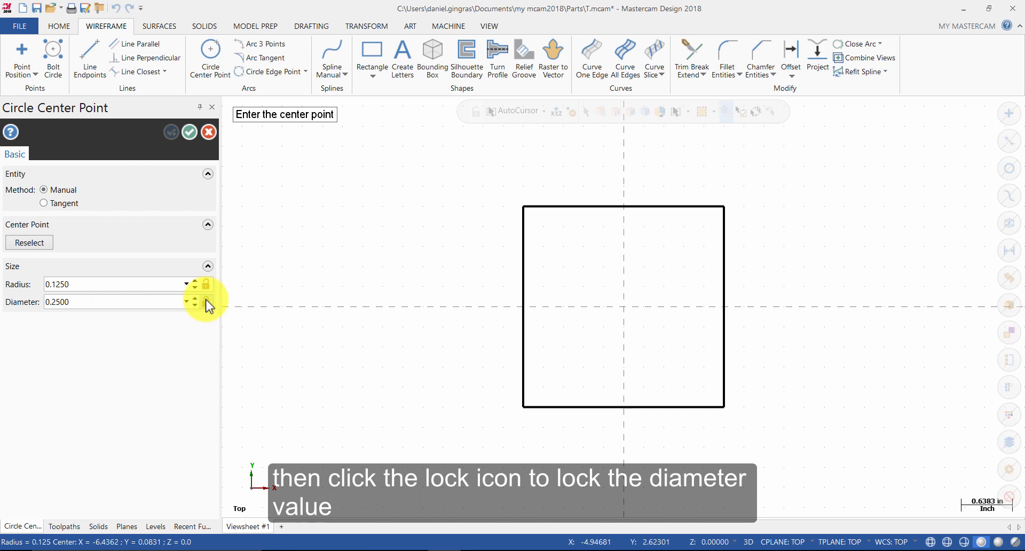
mouse_move(206, 308)
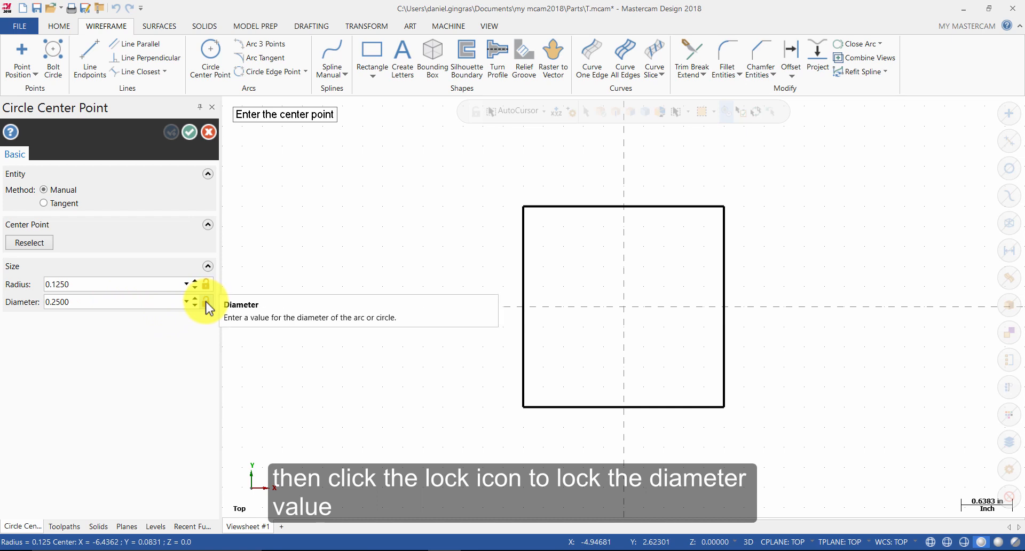
left_click(206, 301)
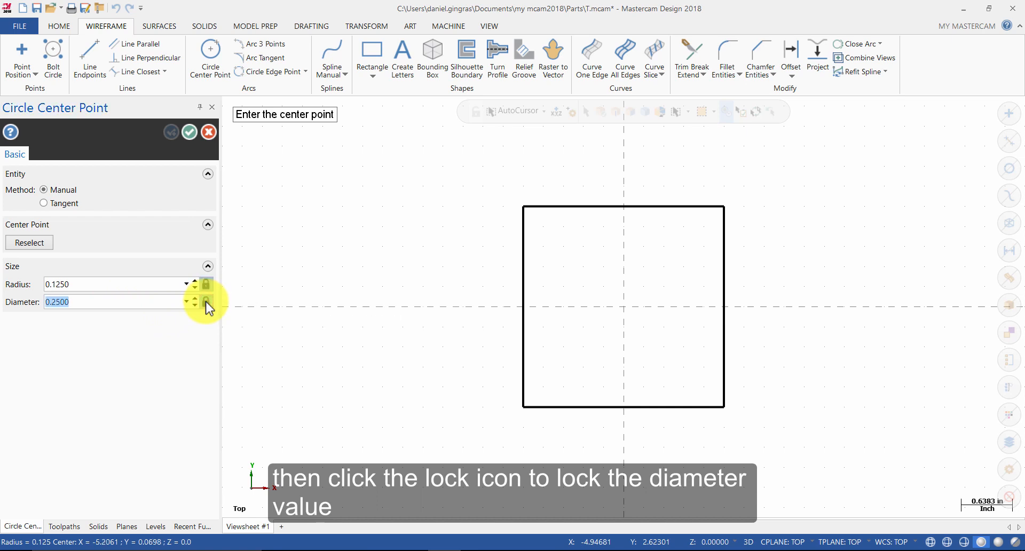
left_click(206, 302)
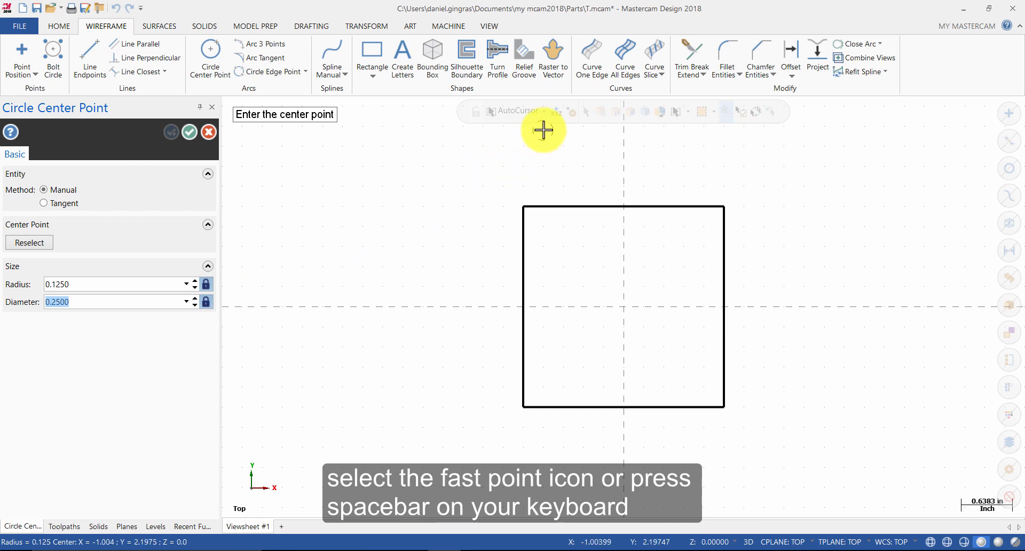
mouse_move(558, 119)
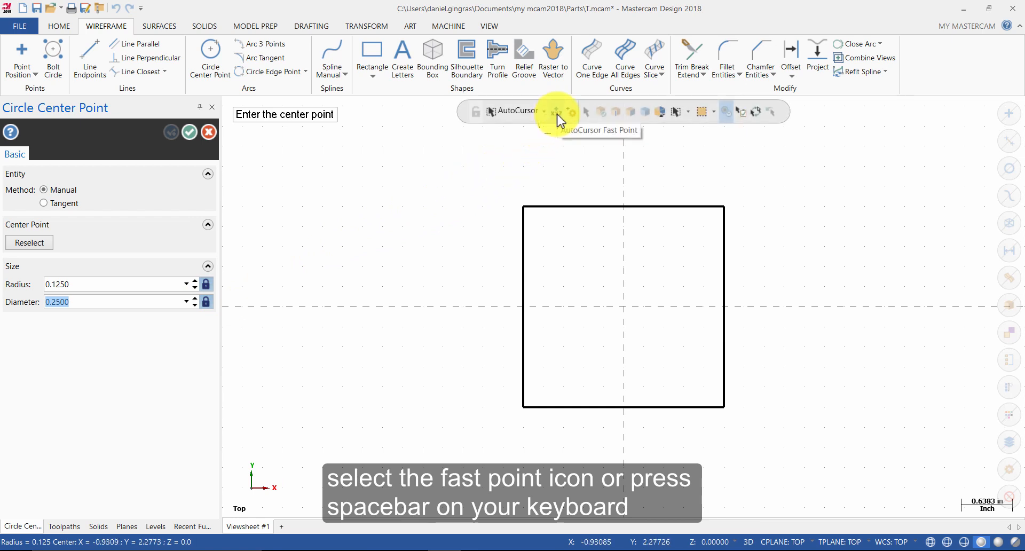
left_click(559, 111)
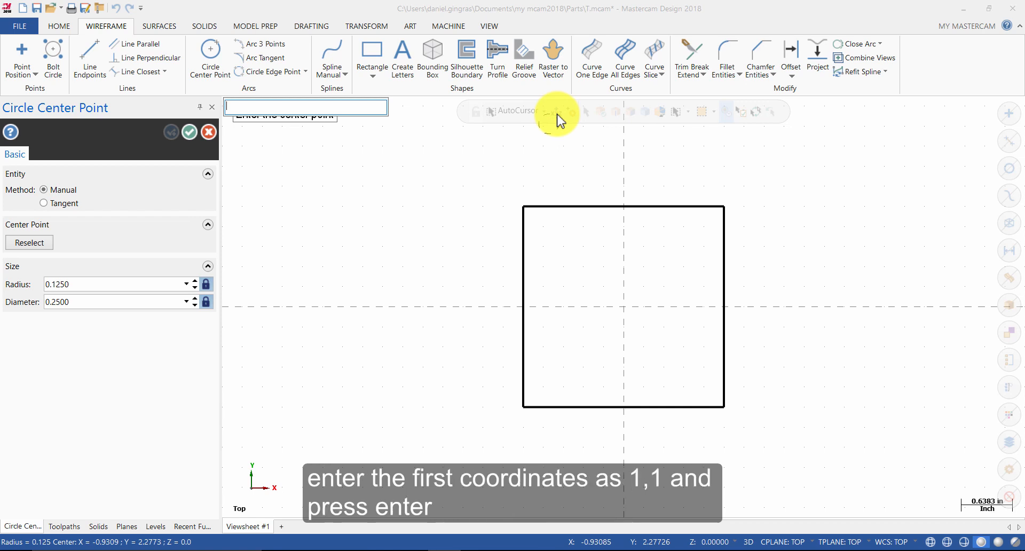
type("1.")
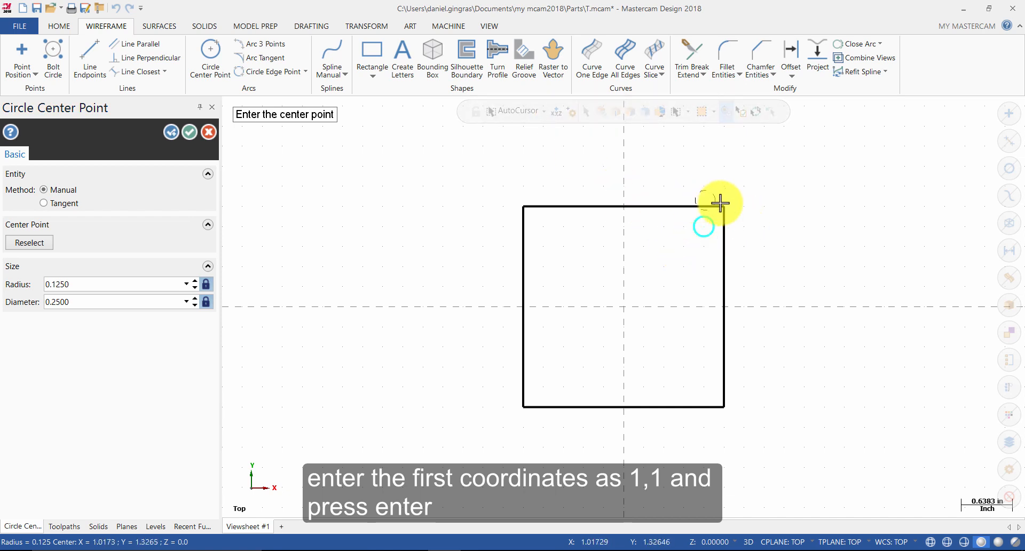
mouse_move(679, 253)
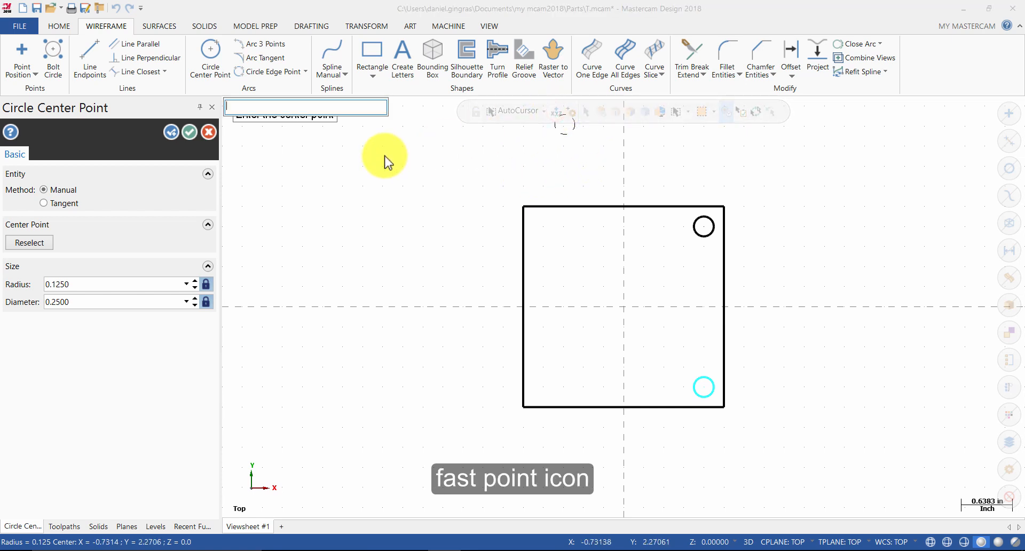
Step: Place the remaining 0.25-inch holes at -1,1 and -1,-1 and finish the circle command
type("-1,")
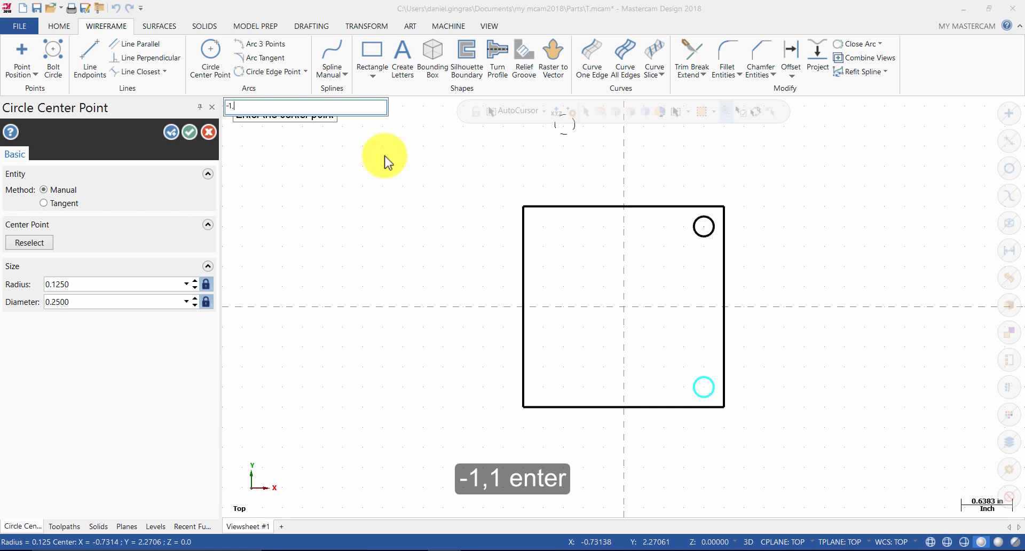
key("Return")
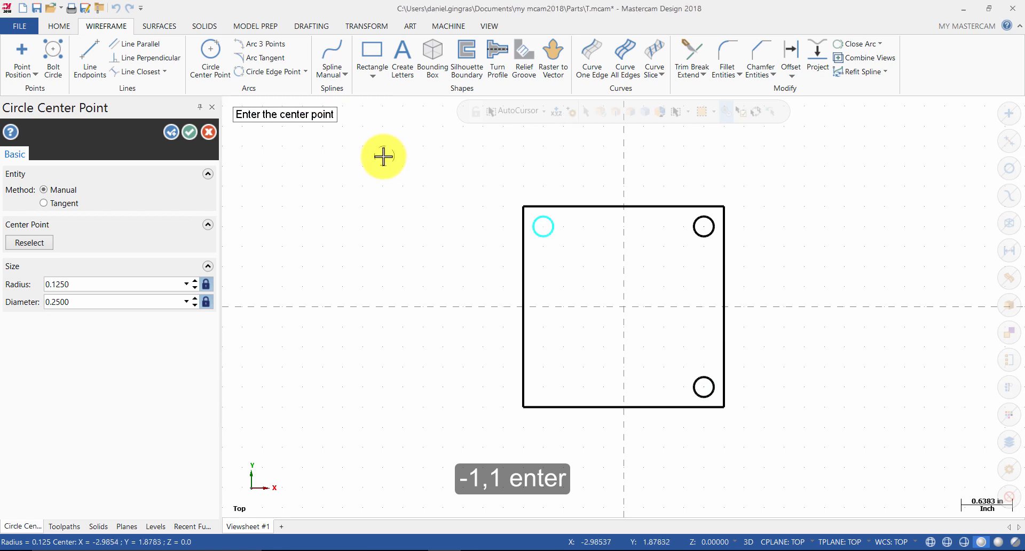
mouse_move(490, 128)
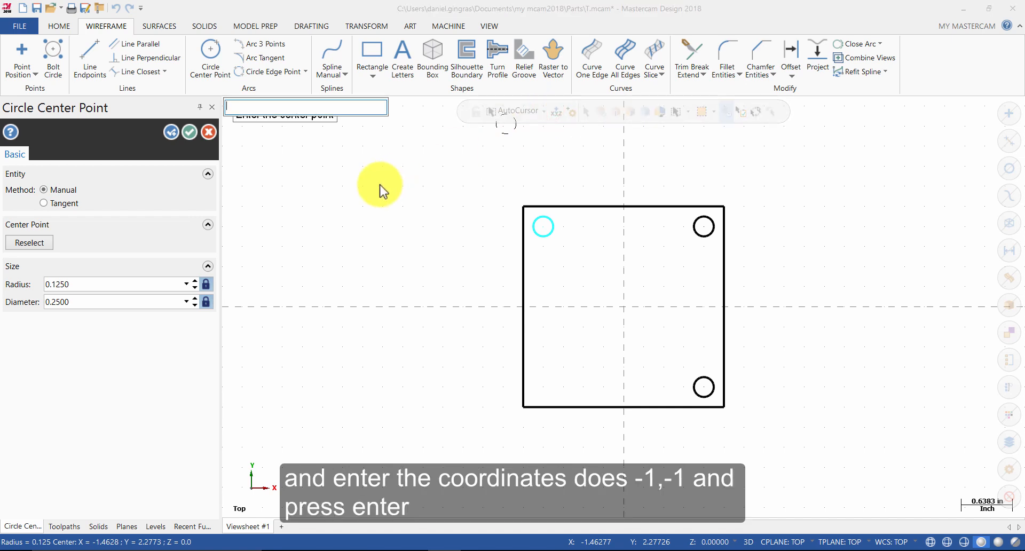
type("-1")
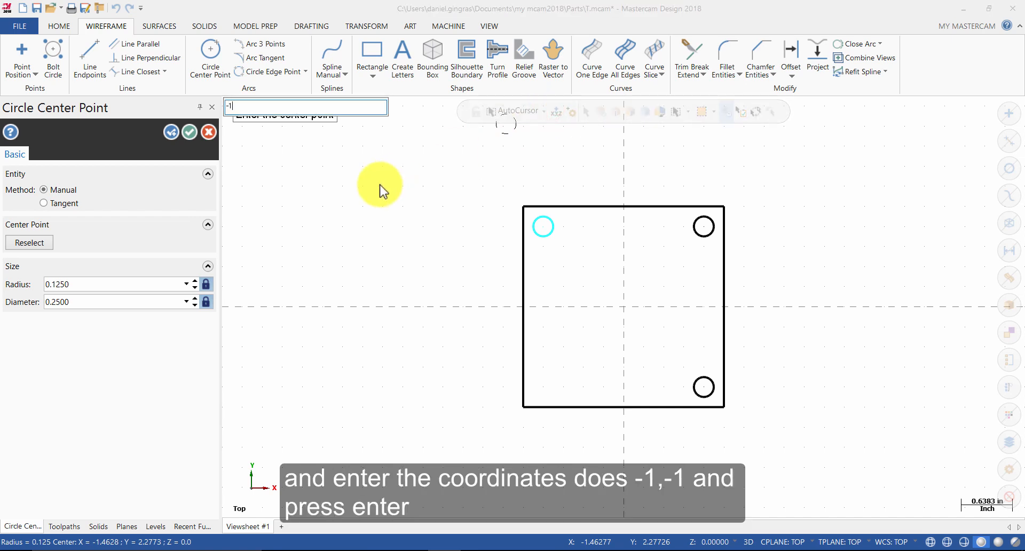
type(",-1")
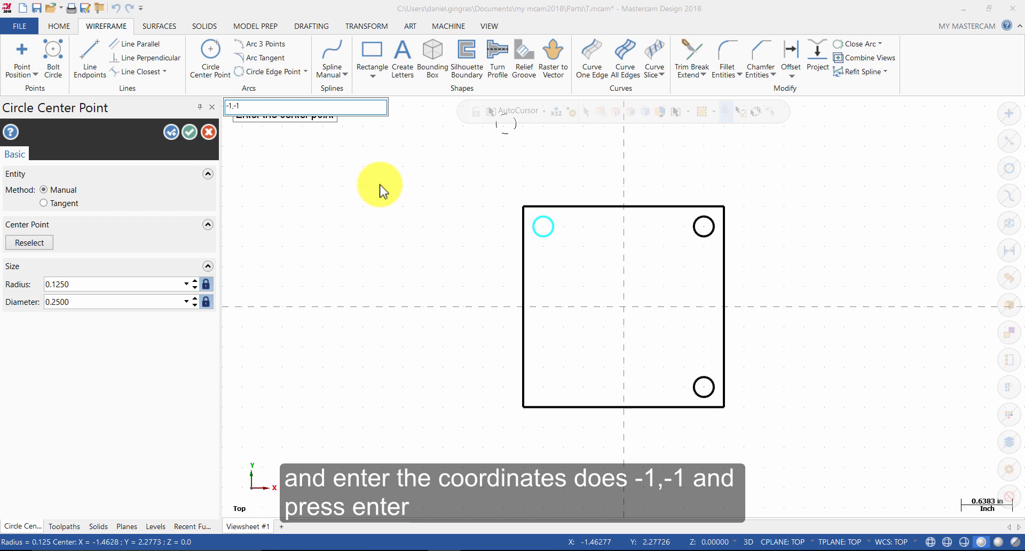
key("Return")
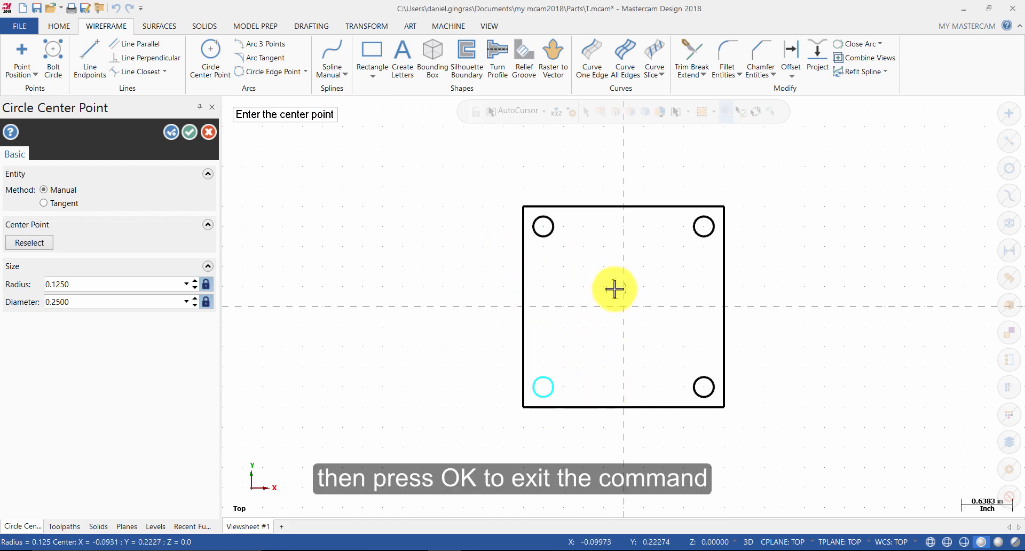
left_click(190, 133)
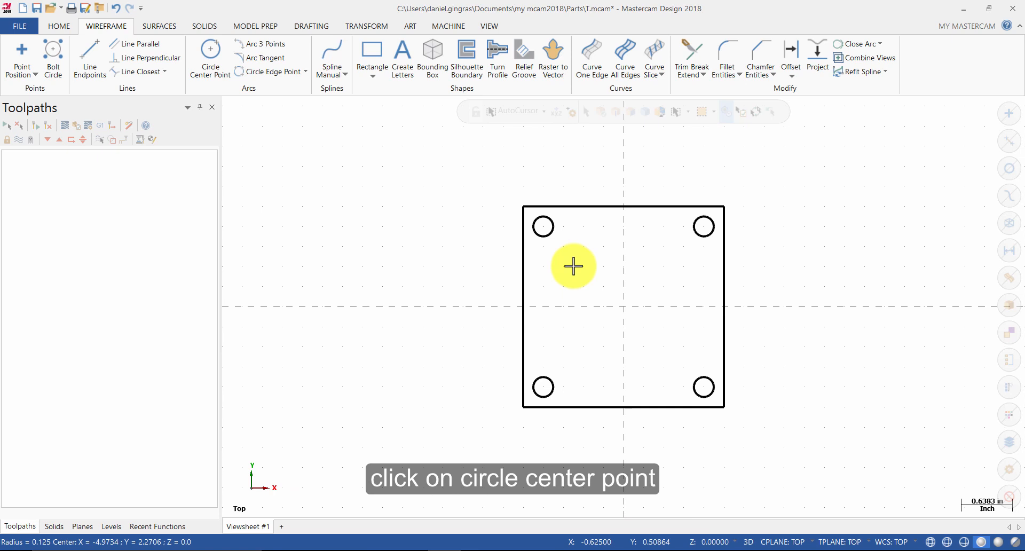
Step: Draw concentric 0.75-inch and 2-inch circles at the origin with the diameter unlocked
left_click(211, 57)
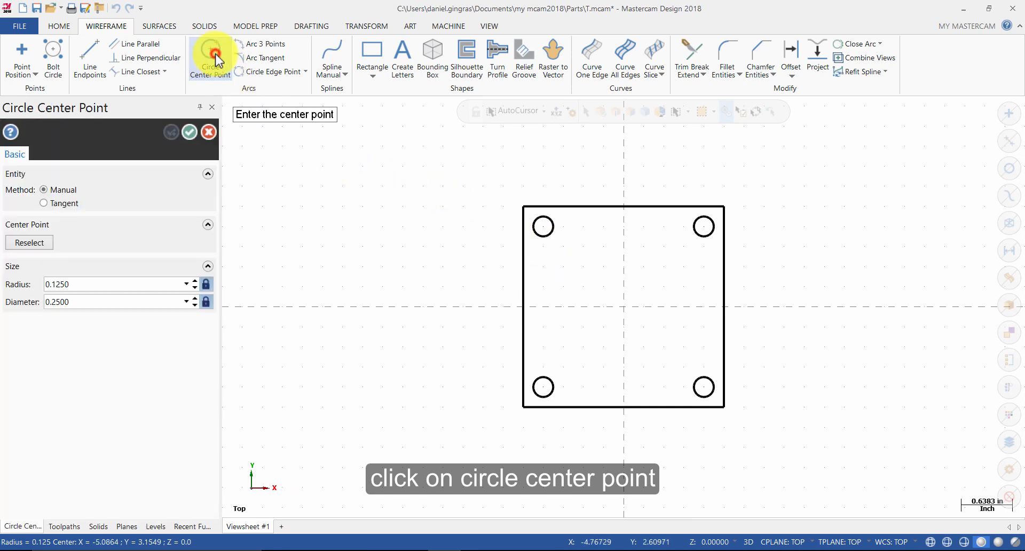
mouse_move(198, 193)
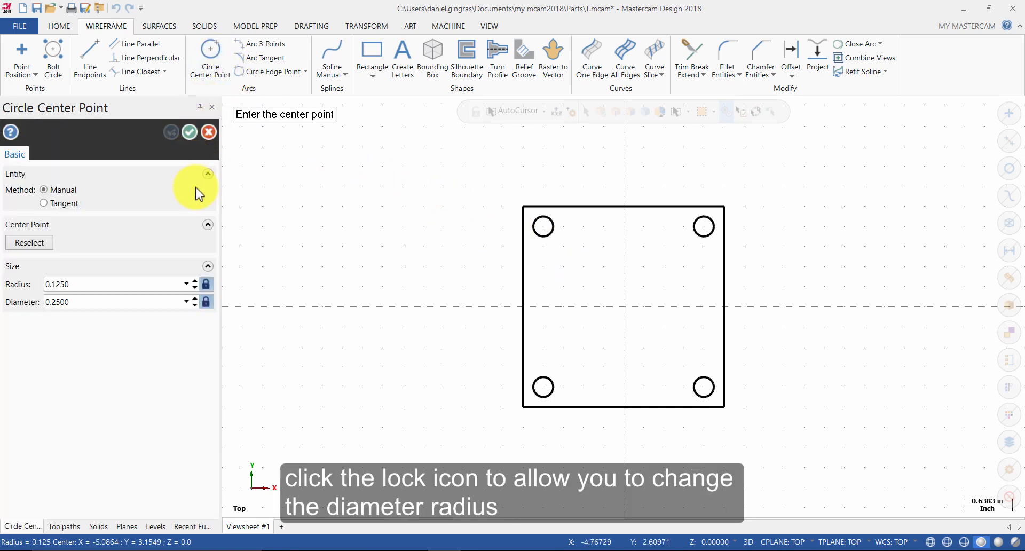
mouse_move(205, 302)
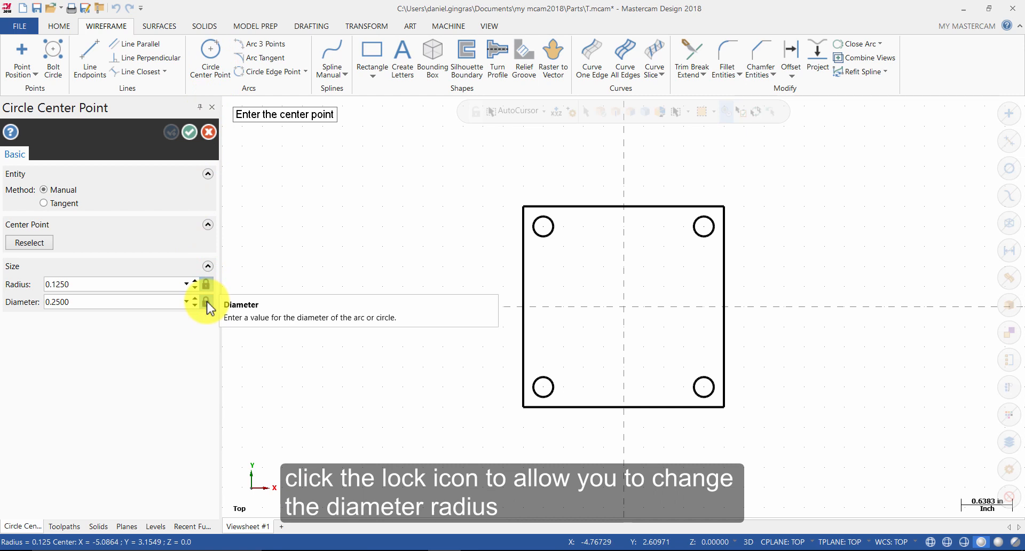
left_click(206, 301)
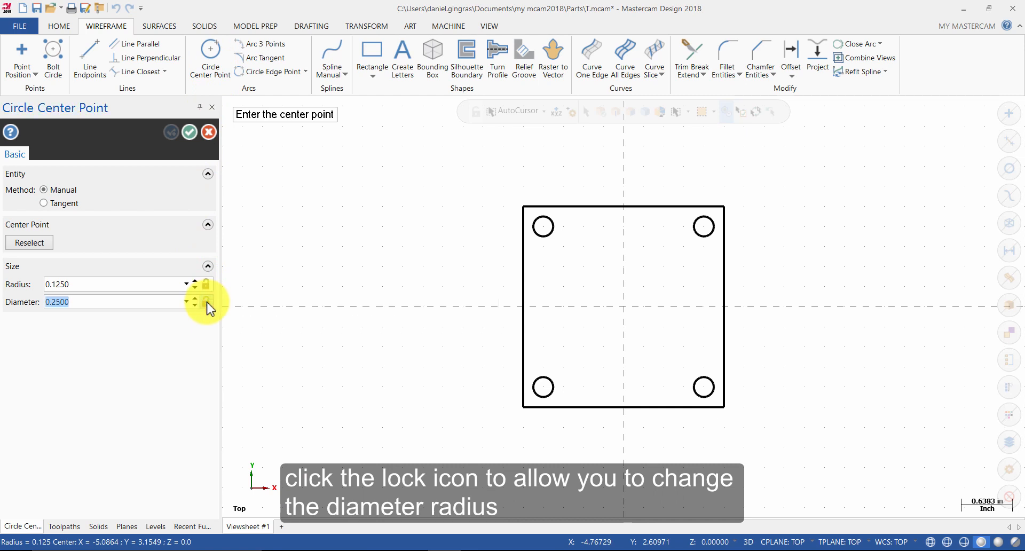
left_click(206, 301)
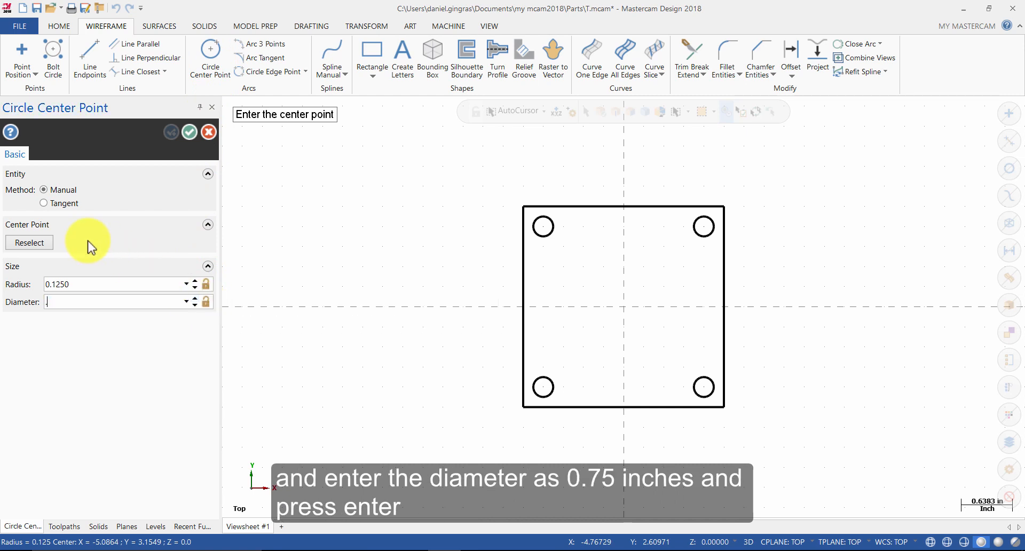
type(".7500")
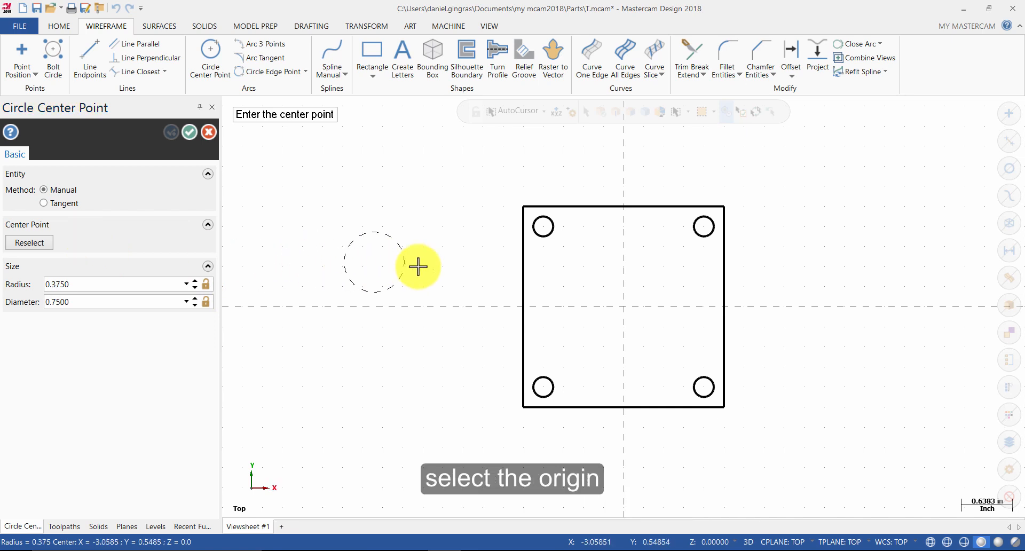
mouse_move(622, 308)
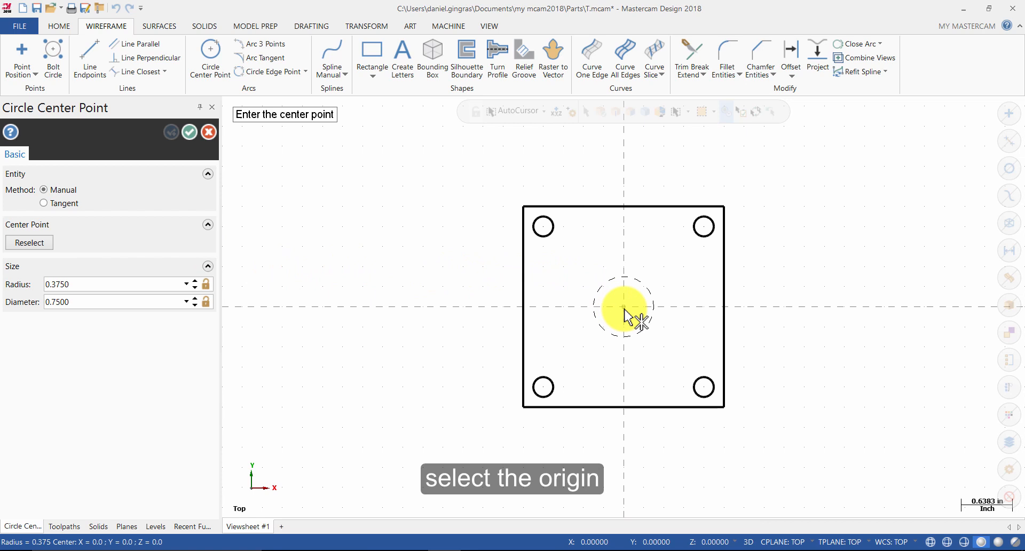
mouse_move(660, 337)
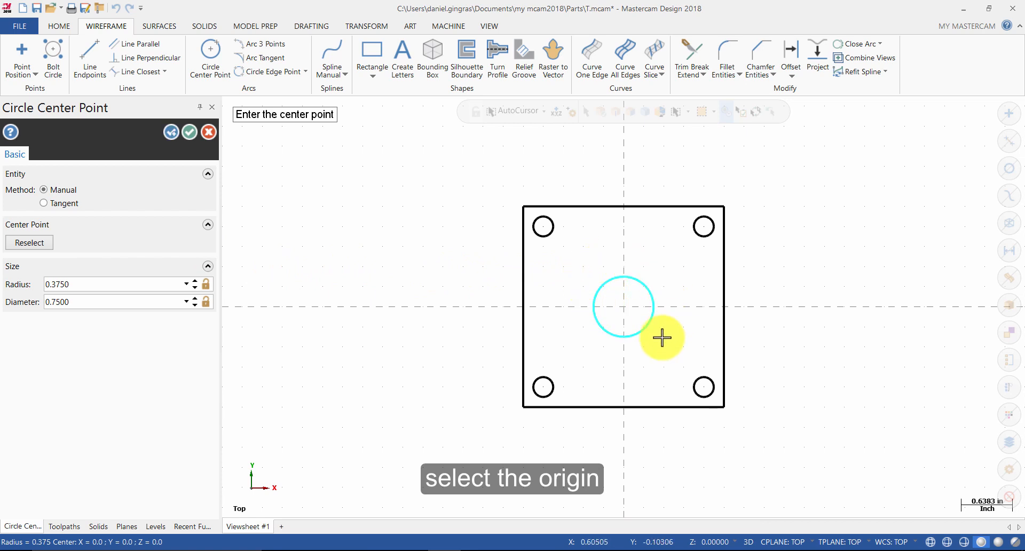
mouse_move(639, 280)
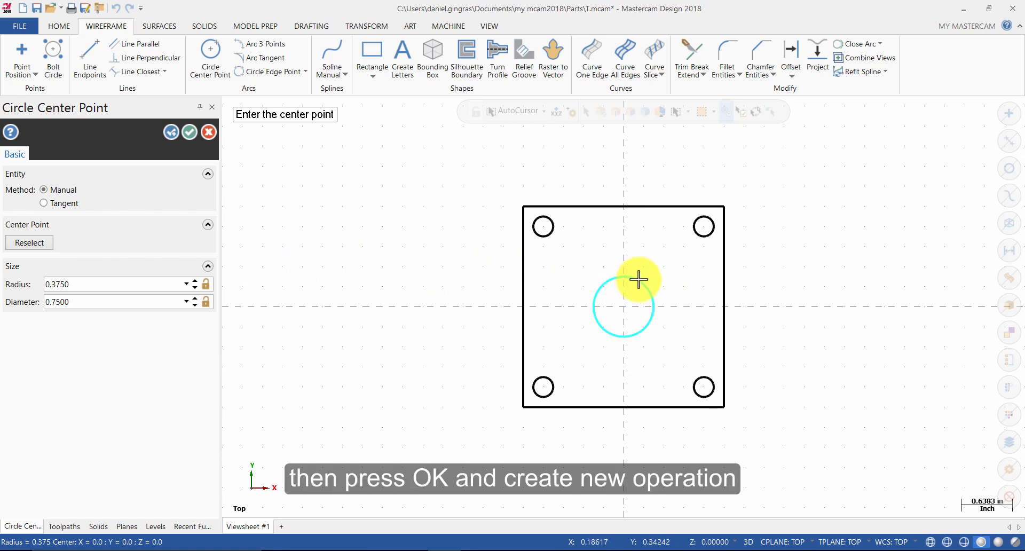
mouse_move(480, 267)
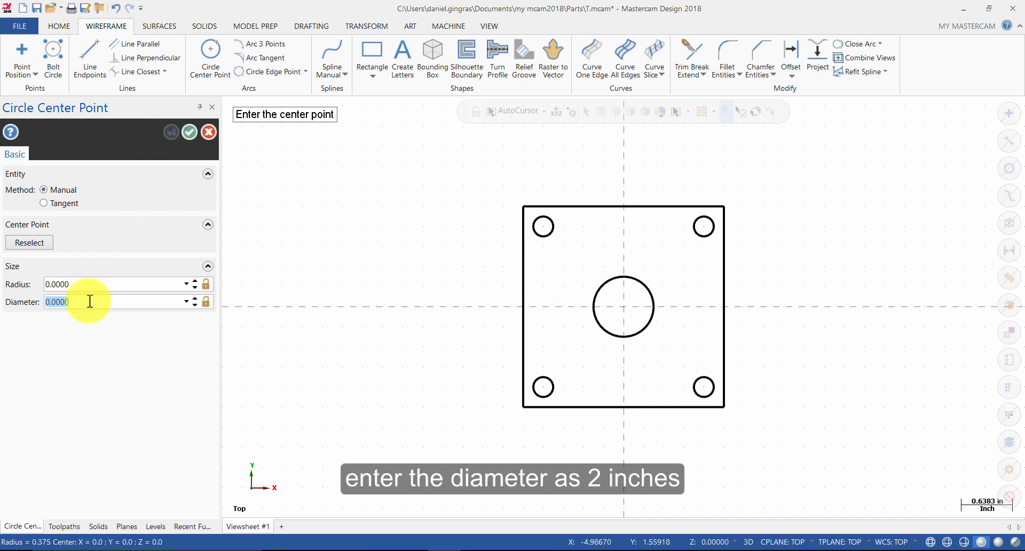
type("2.0000")
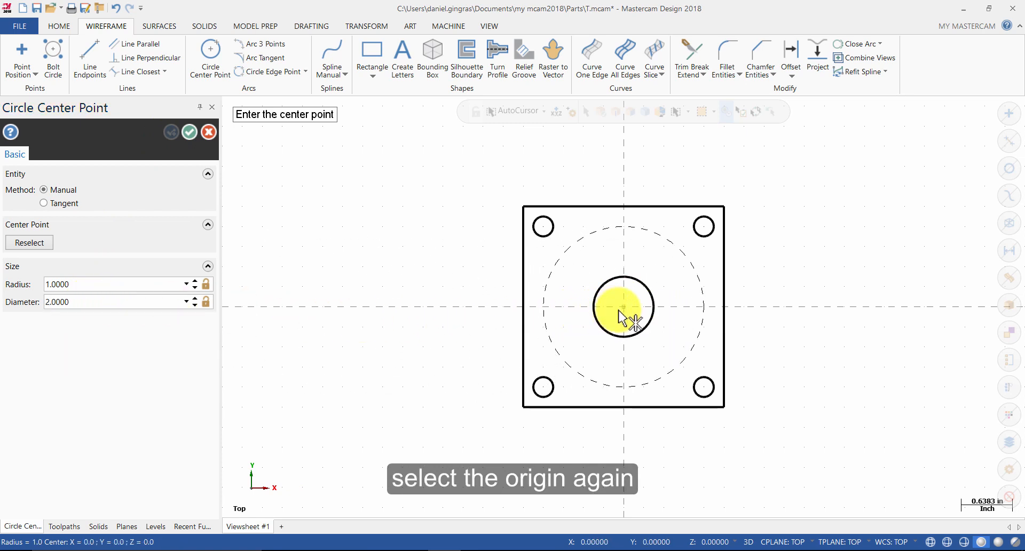
left_click(622, 308)
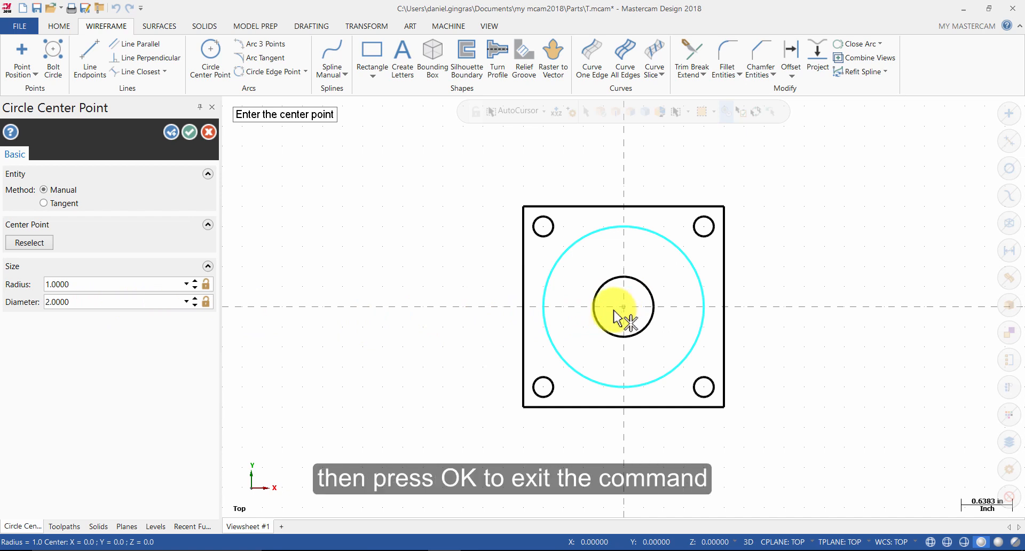
left_click(189, 133)
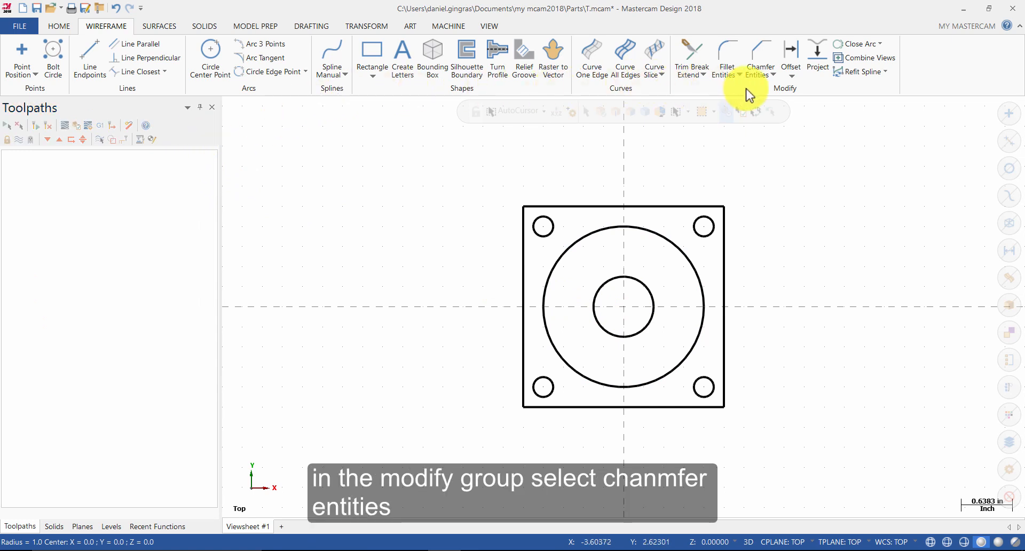
Step: Chamfer the square's corners by 0.25 inch with Chamfer Entities and confirm
left_click(760, 55)
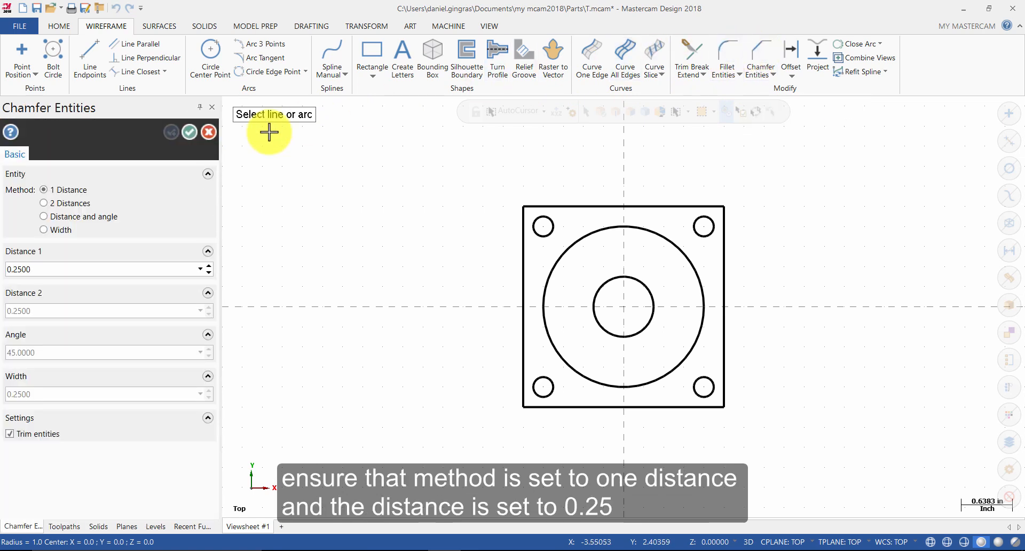
mouse_move(56, 253)
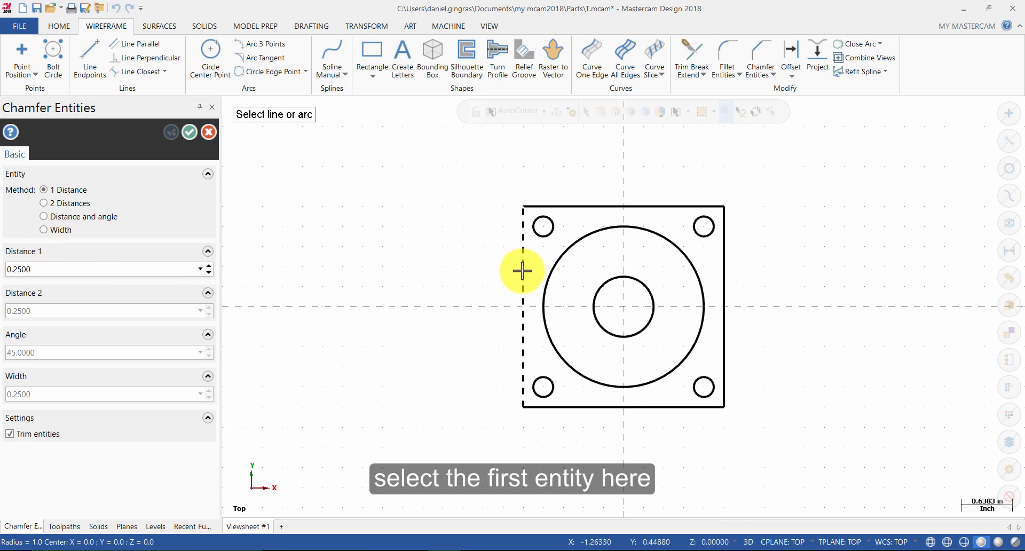
left_click(522, 271)
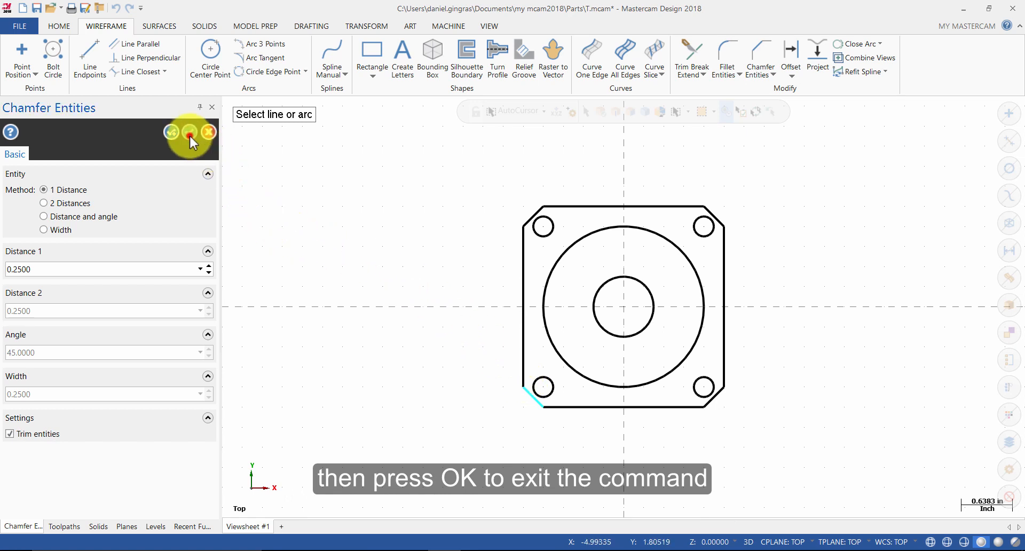
left_click(171, 132)
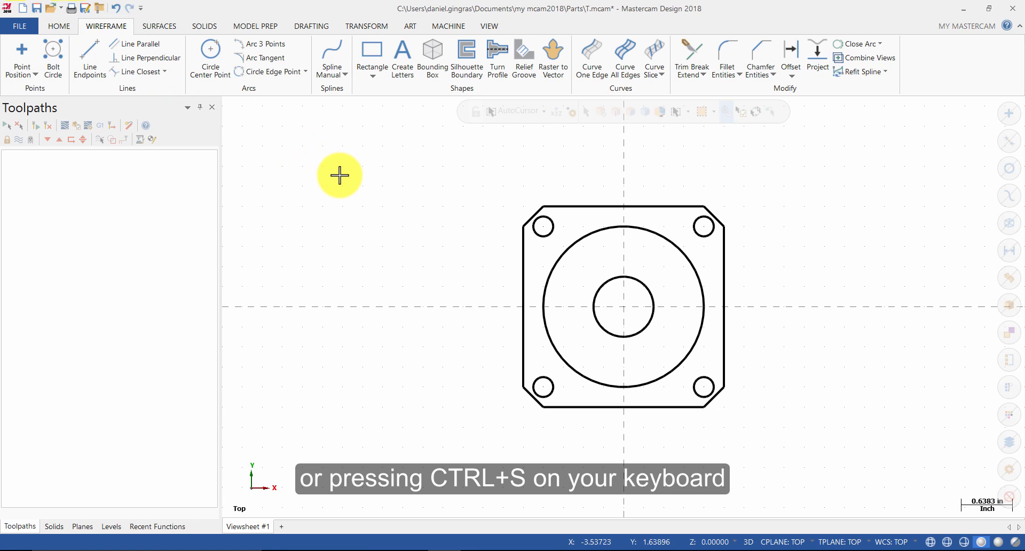
Step: Save the part, entering the file name 'DanielTutorial1' as a Mastercam .mcam file
key("ctrl+s")
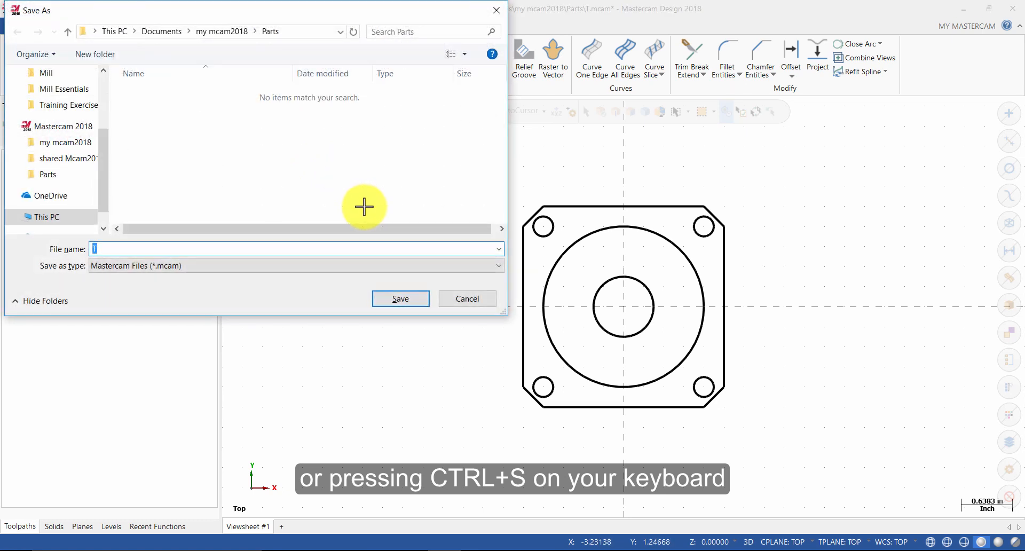
type("Daniel_")
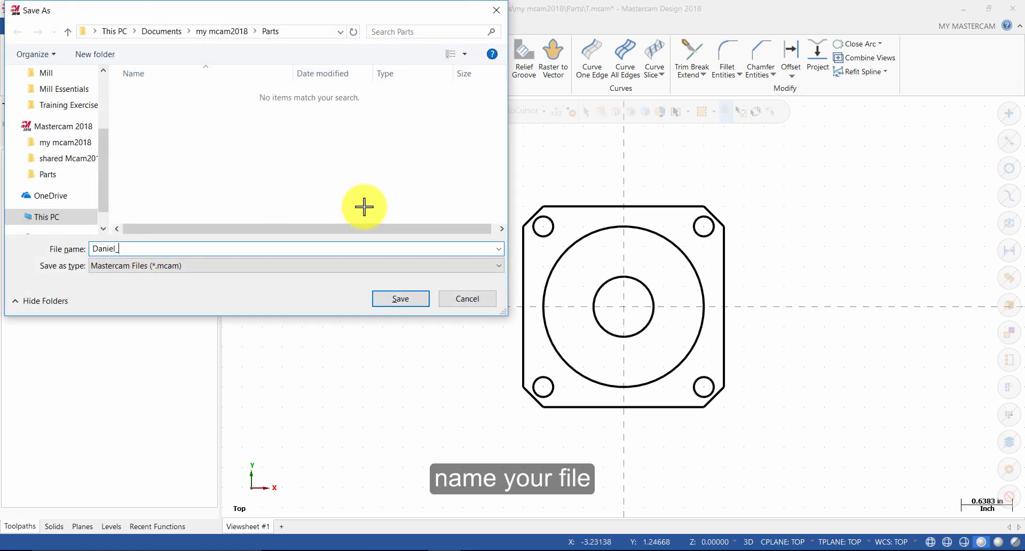
type("Tutorial1")
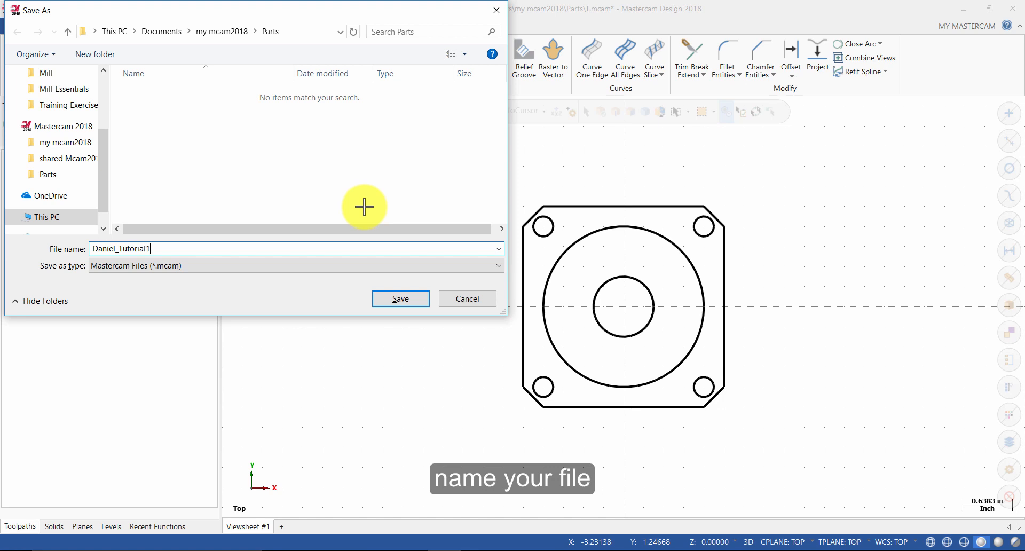